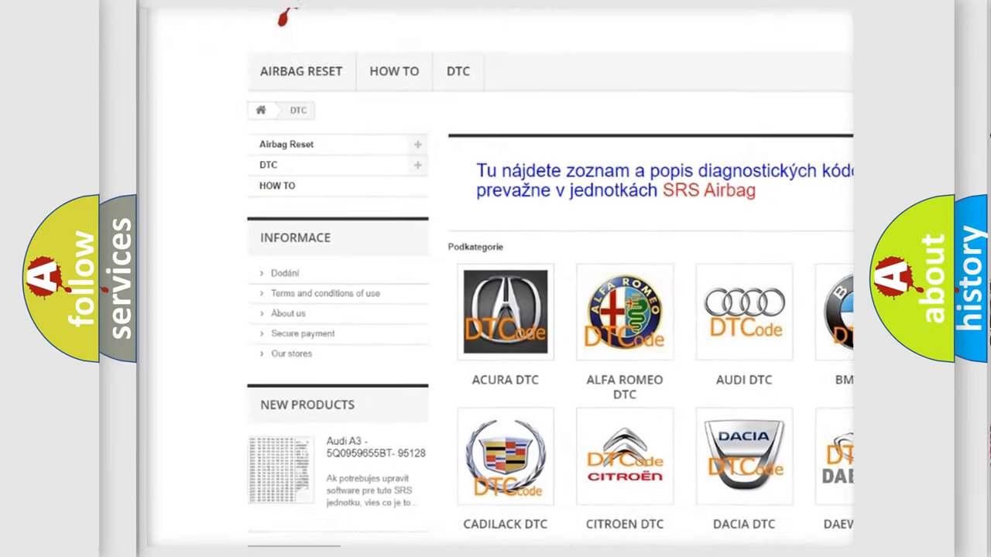
scroll(down, 3)
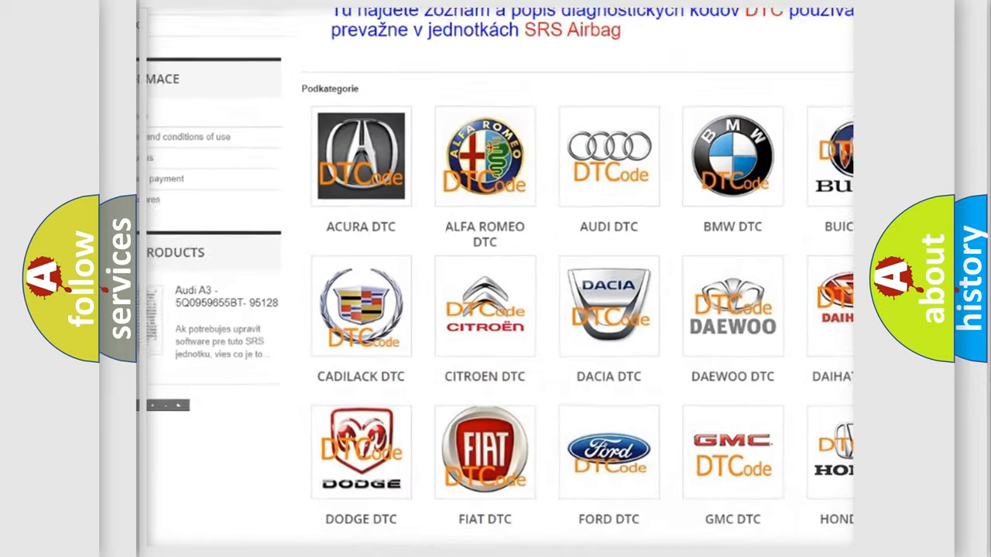
scroll(down, 3)
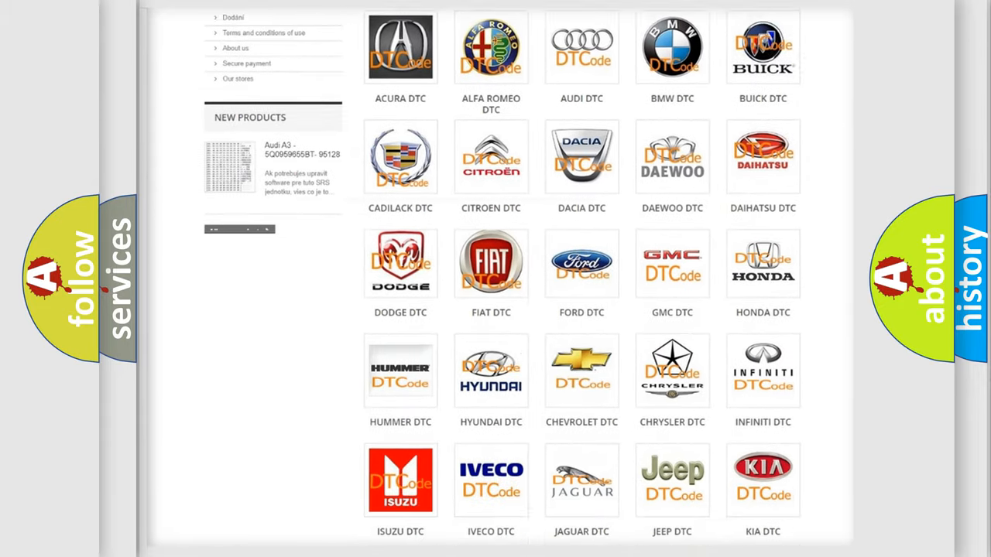
scroll(down, 3)
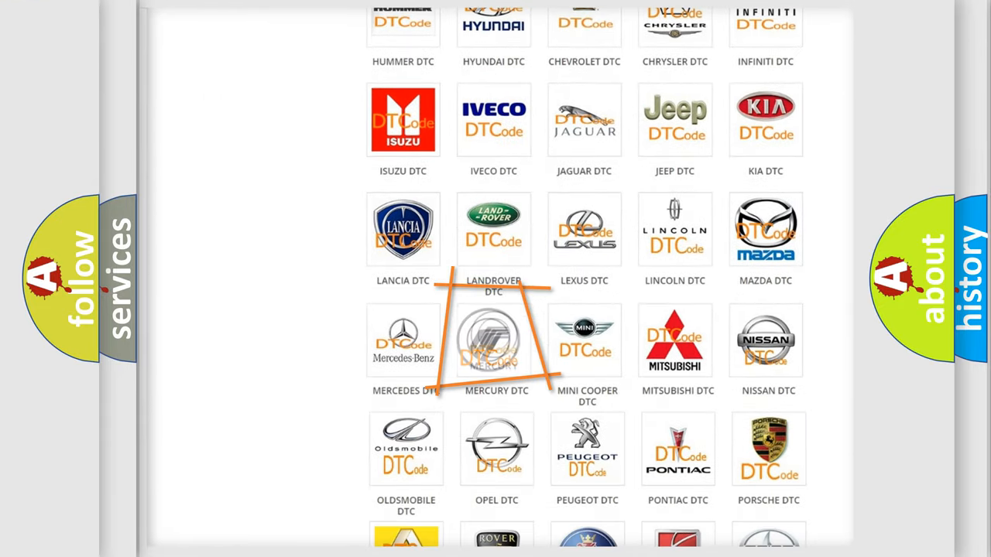